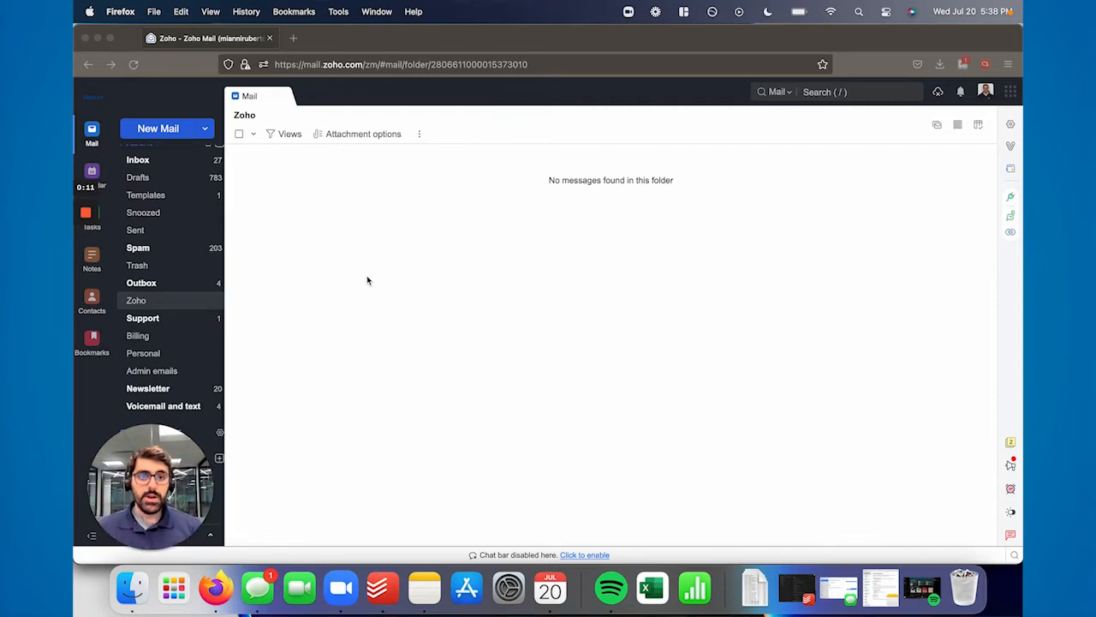
{"action": "mouse_move", "coordinate": [831, 191]}
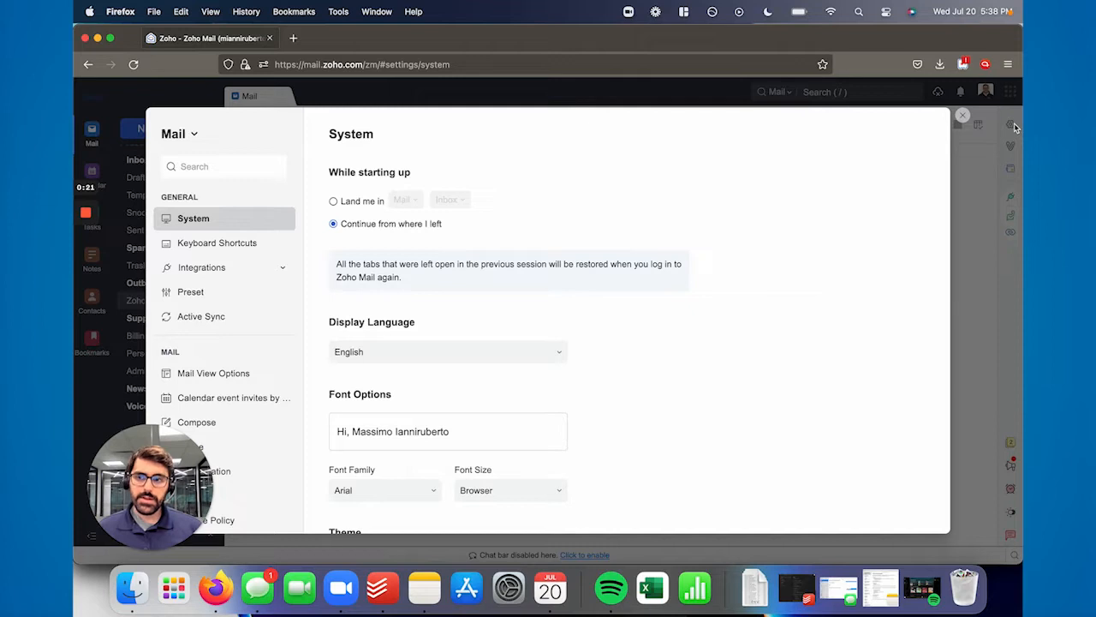
{"action": "left_click", "coordinate": [195, 134]}
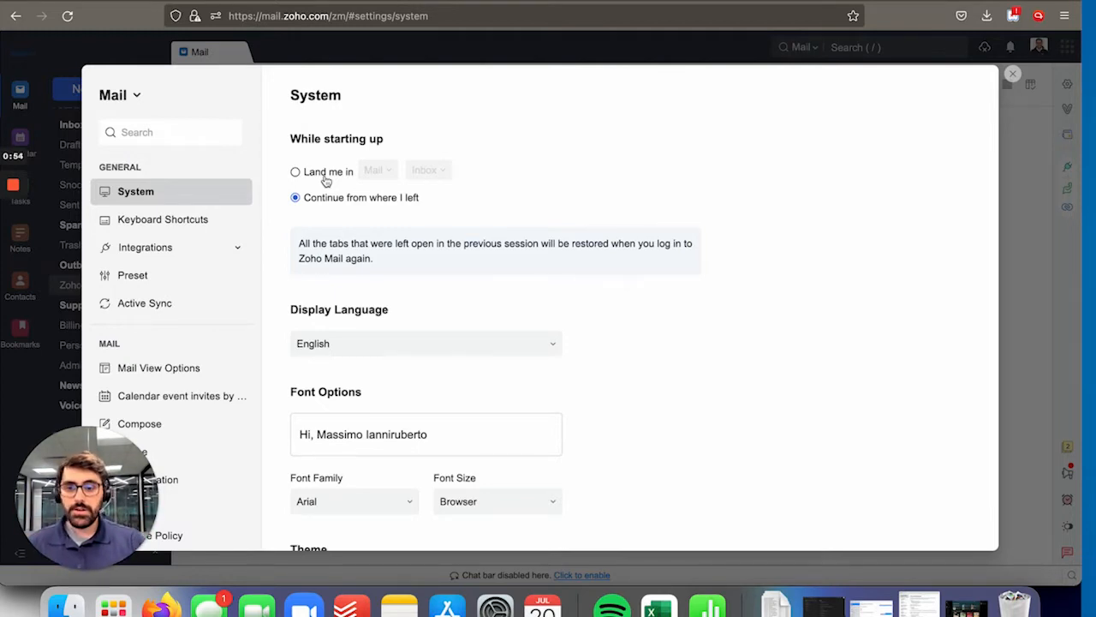
{"action": "scroll", "scroll_direction": "down", "scroll_amount": 3}
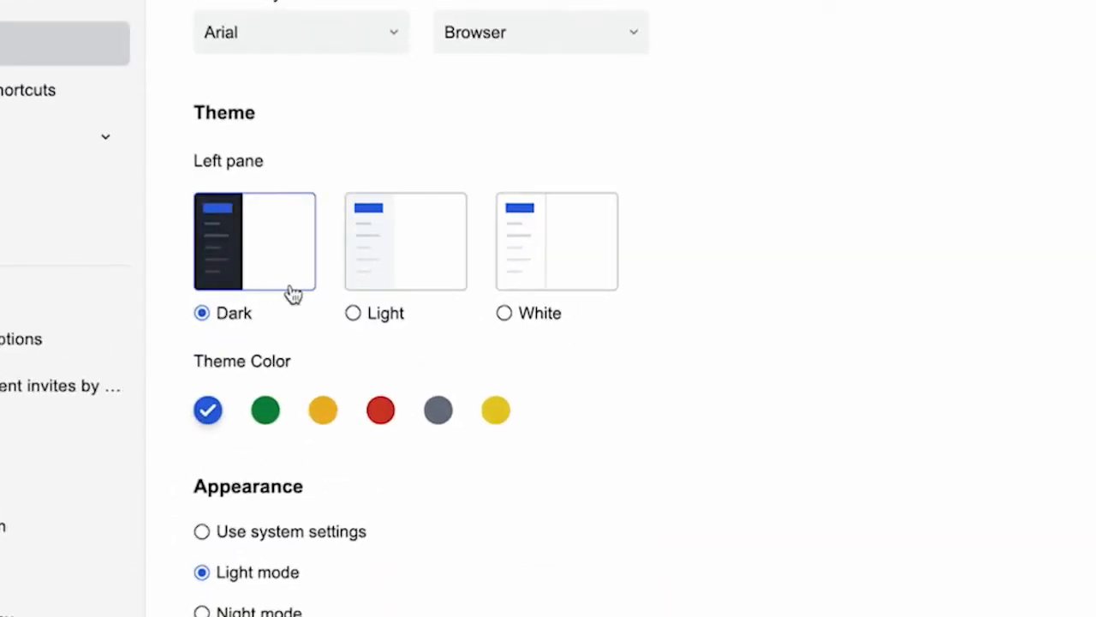
{"action": "mouse_move", "coordinate": [562, 343]}
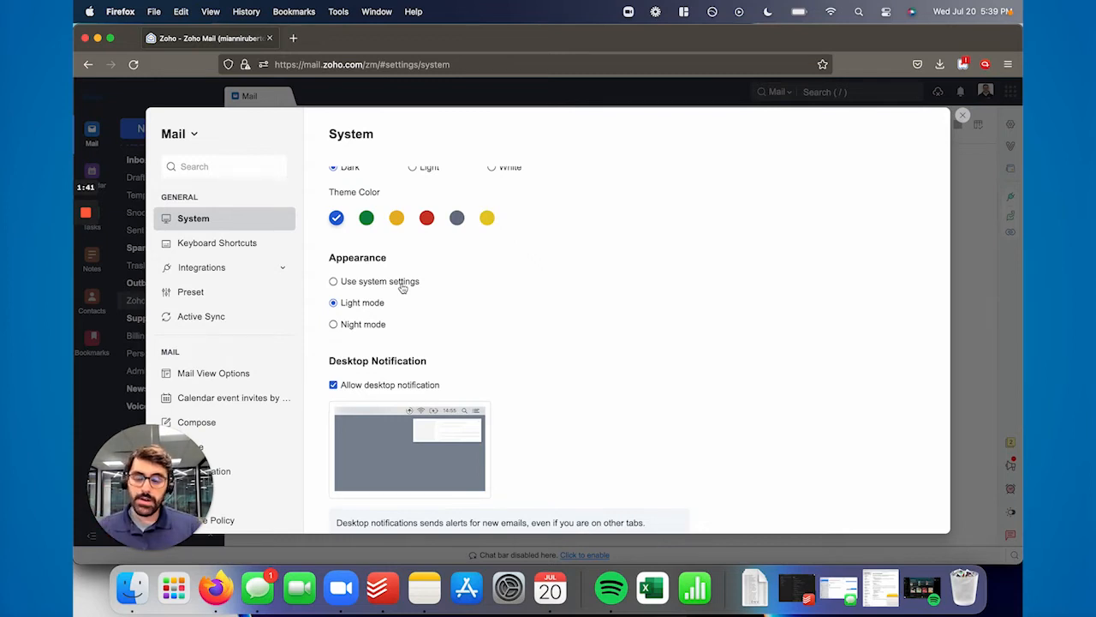
{"action": "scroll", "scroll_direction": "down", "scroll_amount": 3}
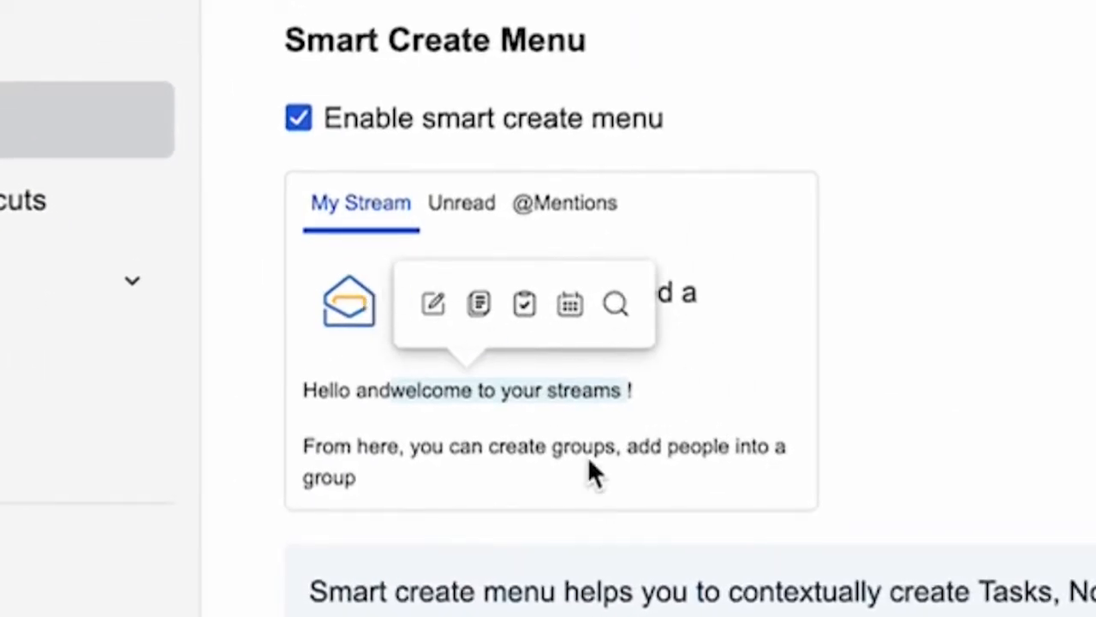
{"action": "mouse_move", "coordinate": [608, 334]}
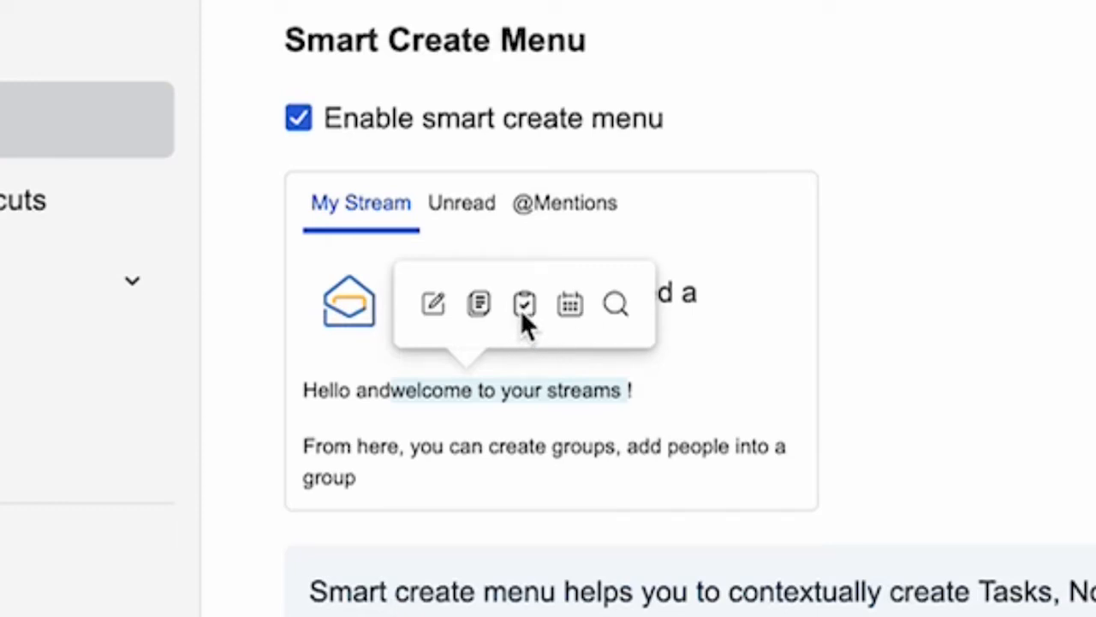
{"action": "mouse_move", "coordinate": [524, 310]}
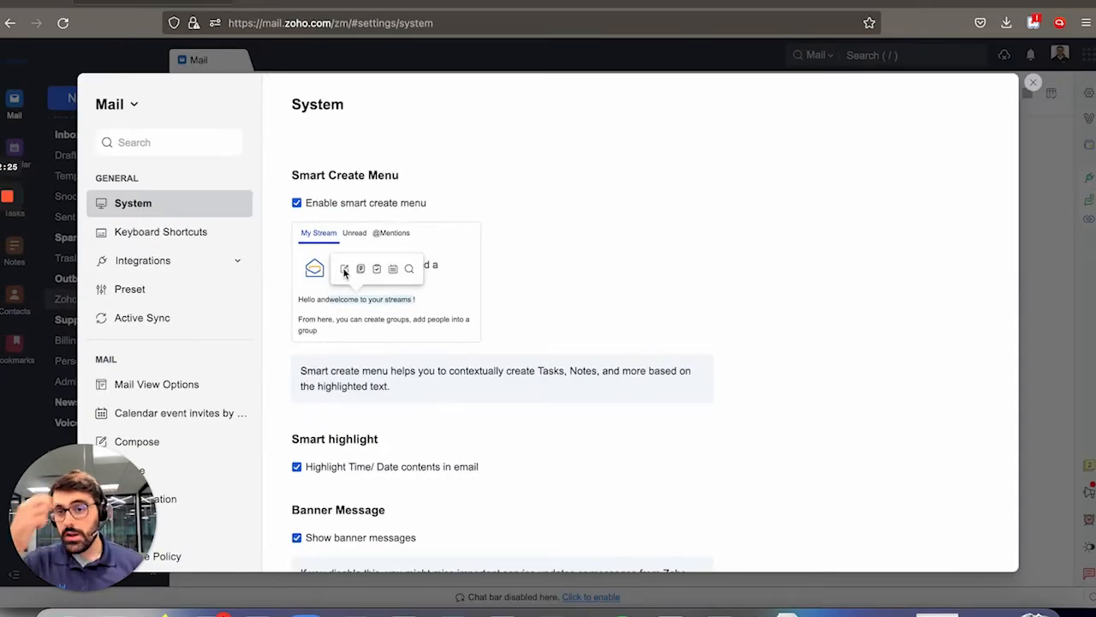
Step: Scroll down System settings to Secure downloads, Junk cleanup and popup preferences
{"action": "scroll", "scroll_direction": "down", "scroll_amount": 3}
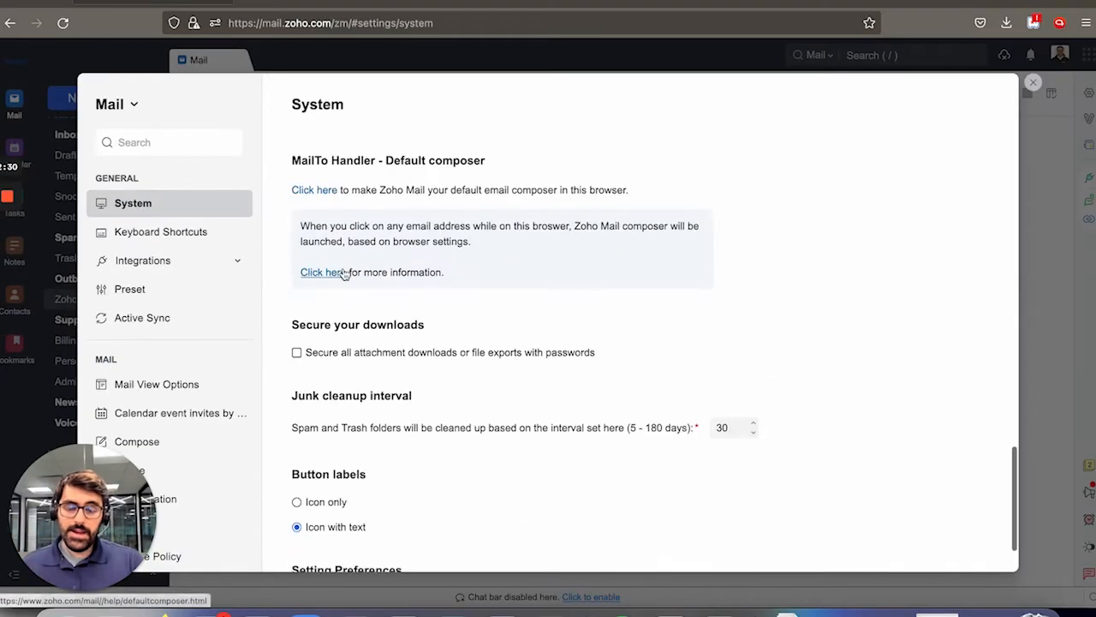
{"action": "mouse_move", "coordinate": [533, 310]}
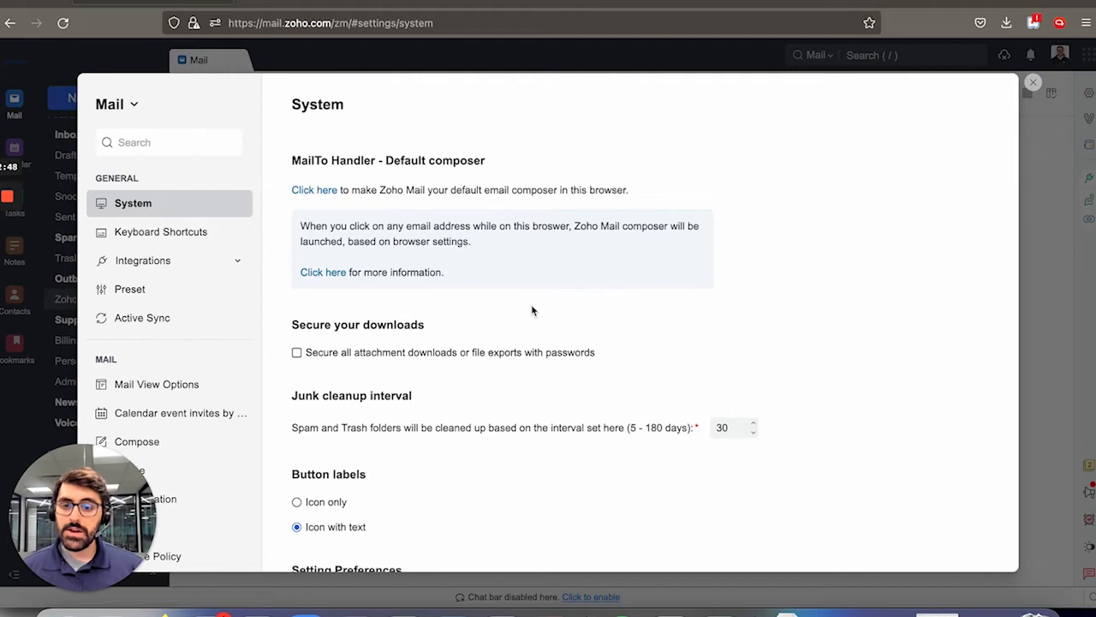
{"action": "scroll", "scroll_direction": "down", "scroll_amount": 3}
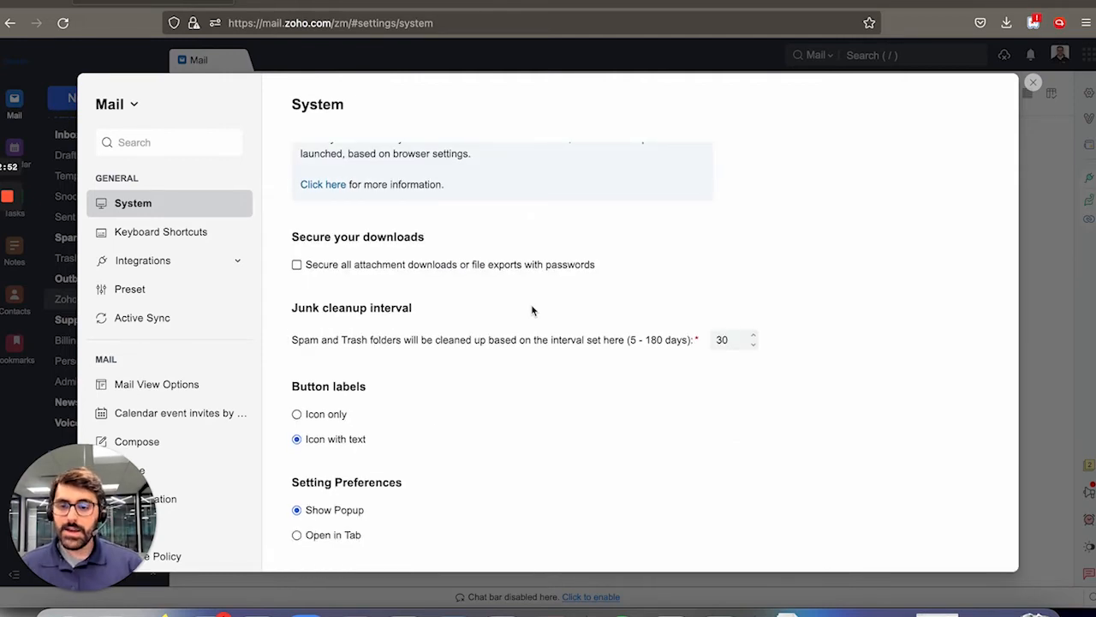
{"action": "mouse_move", "coordinate": [501, 304]}
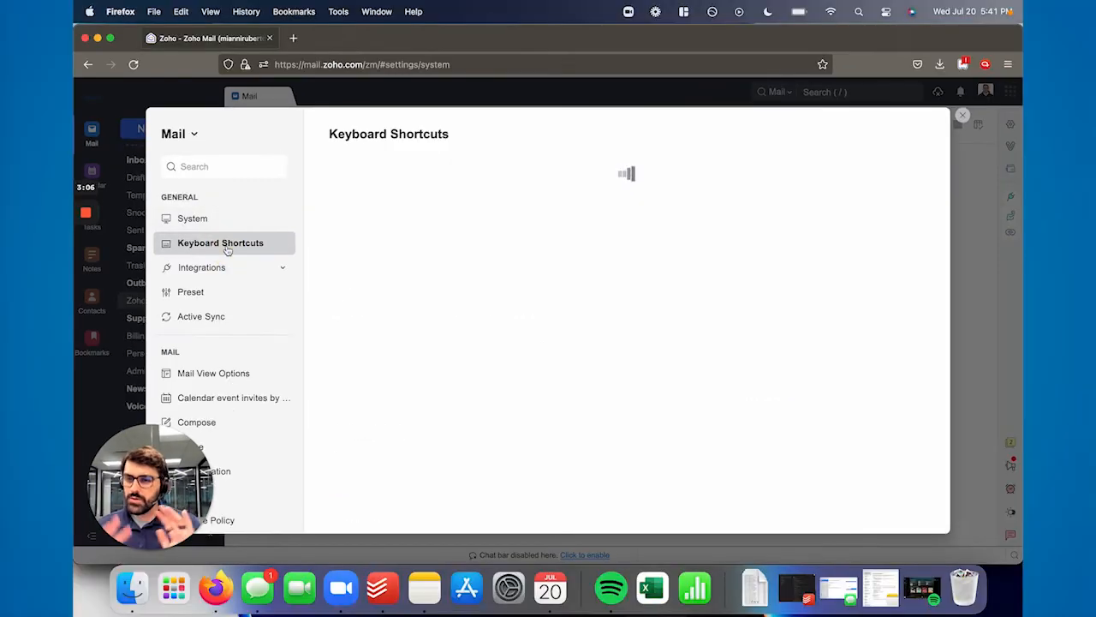
Step: Review Keyboard Shortcuts, then go to Integrations to see the Extensions catalogue
{"action": "left_click", "coordinate": [220, 242]}
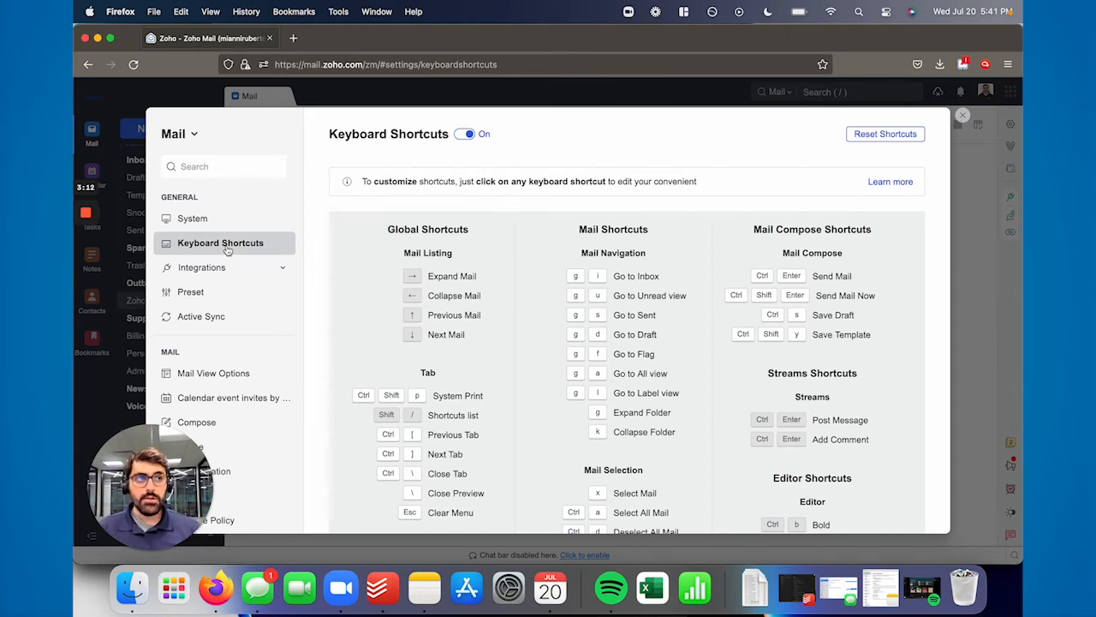
{"action": "mouse_move", "coordinate": [234, 273]}
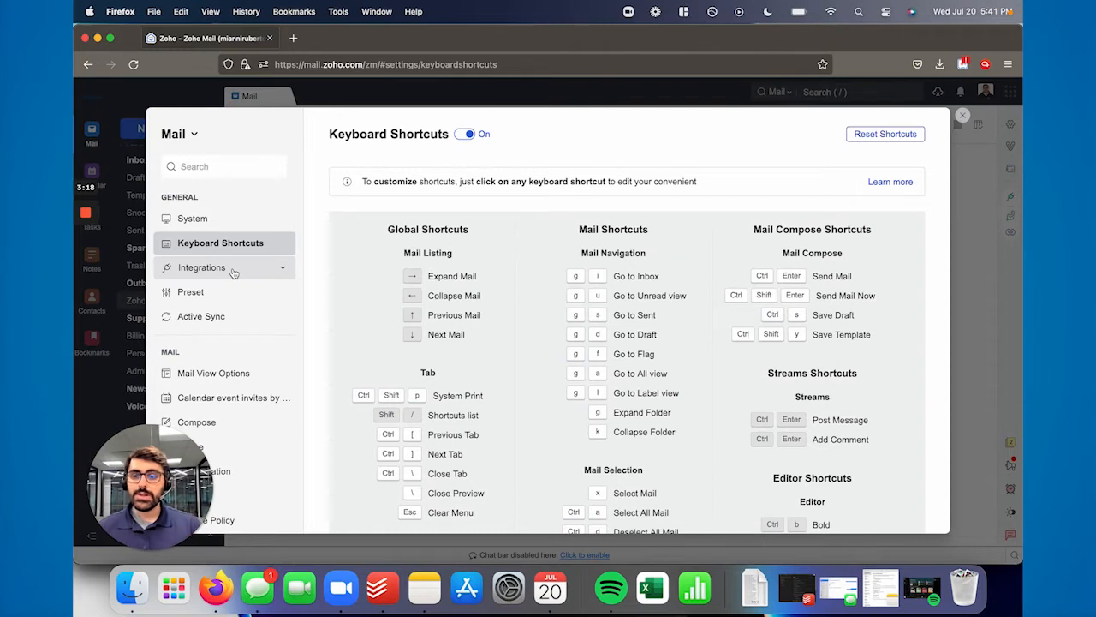
{"action": "left_click", "coordinate": [202, 267]}
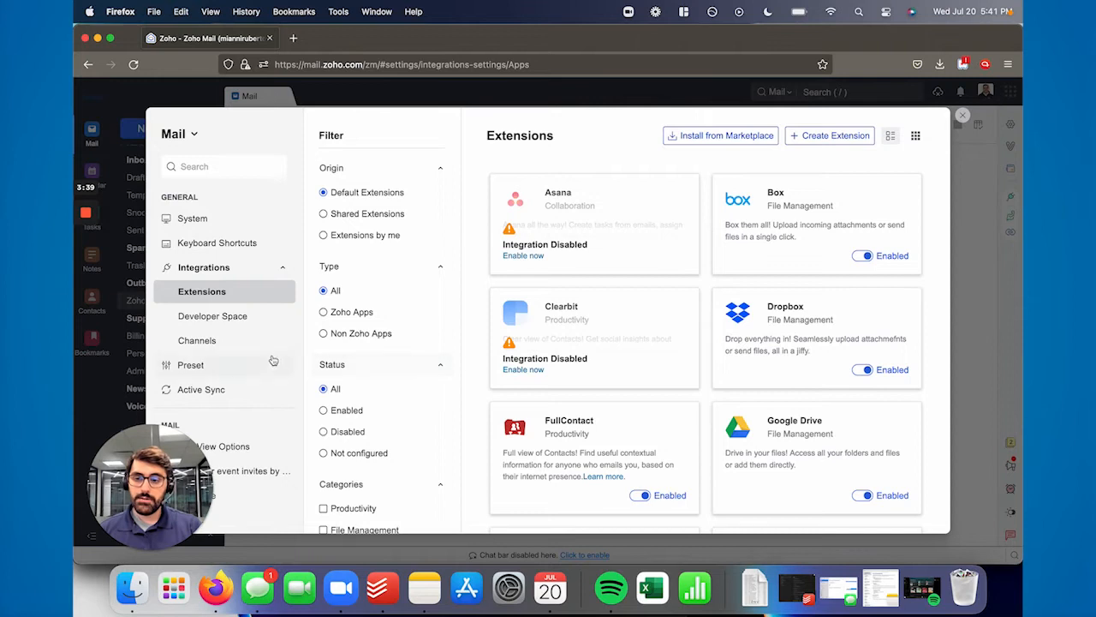
Step: Show the Preset settings with reminder times like 10 minutes and 1 hour
{"action": "left_click", "coordinate": [190, 365]}
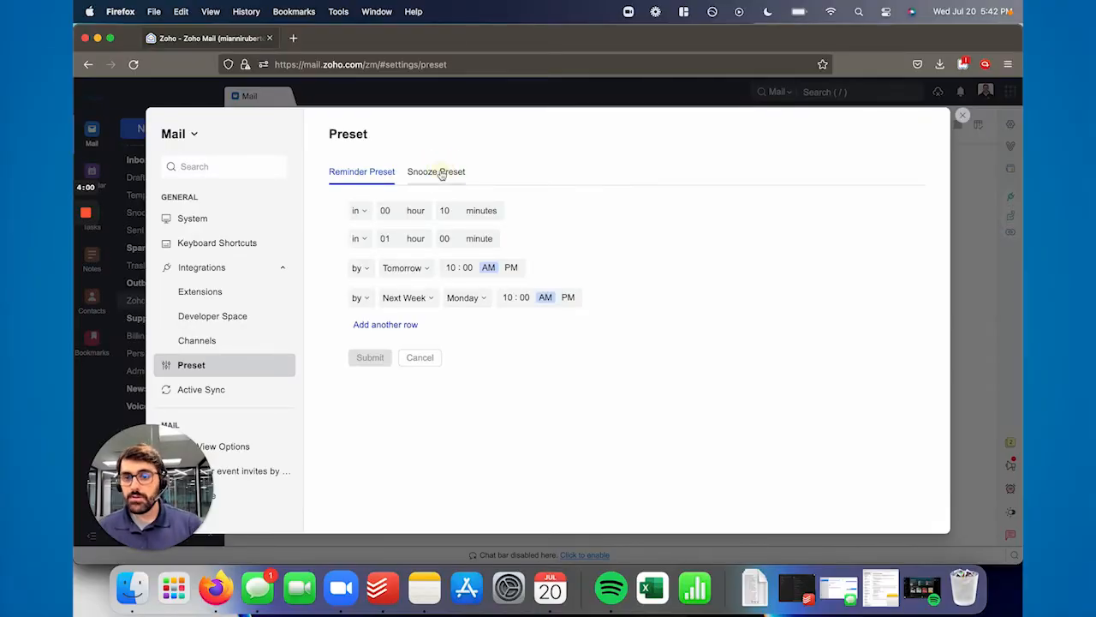
{"action": "left_click", "coordinate": [436, 171]}
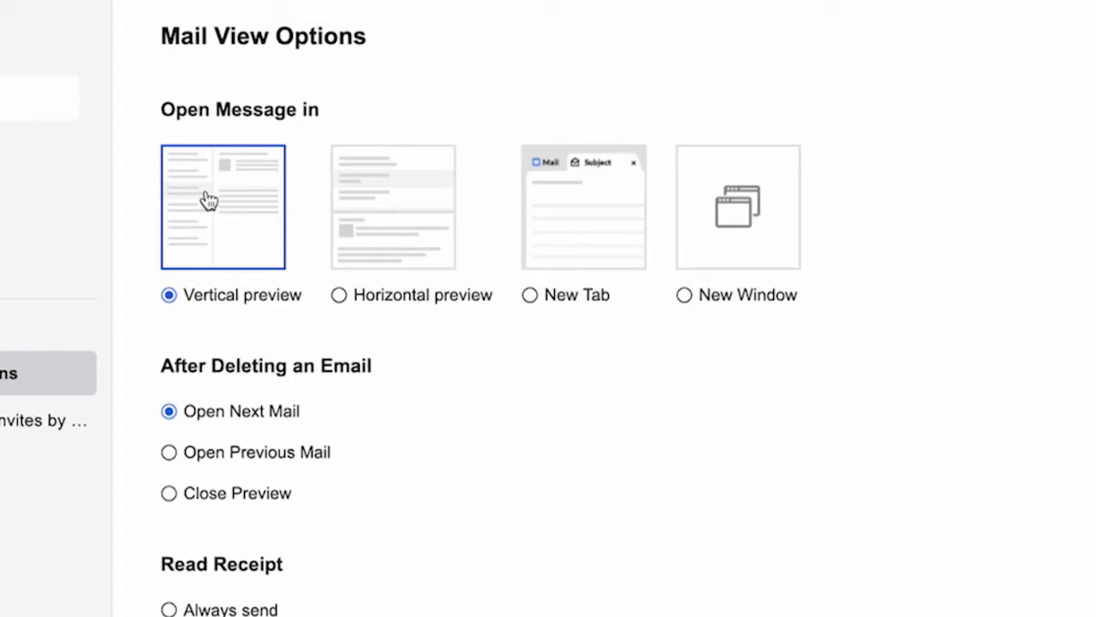
{"action": "mouse_move", "coordinate": [383, 236]}
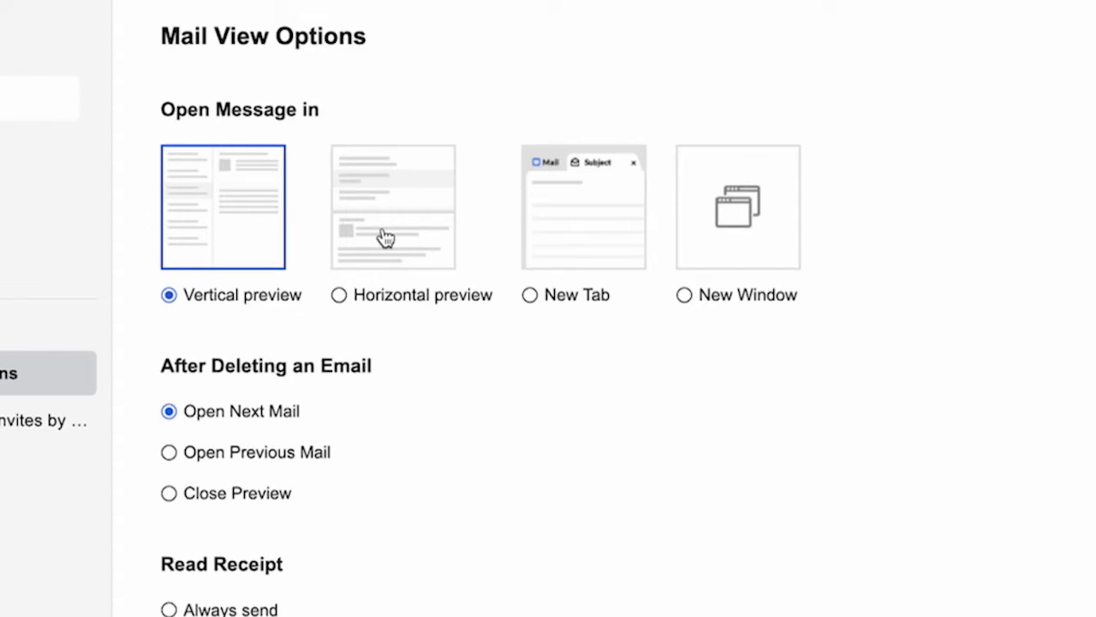
{"action": "mouse_move", "coordinate": [580, 236]}
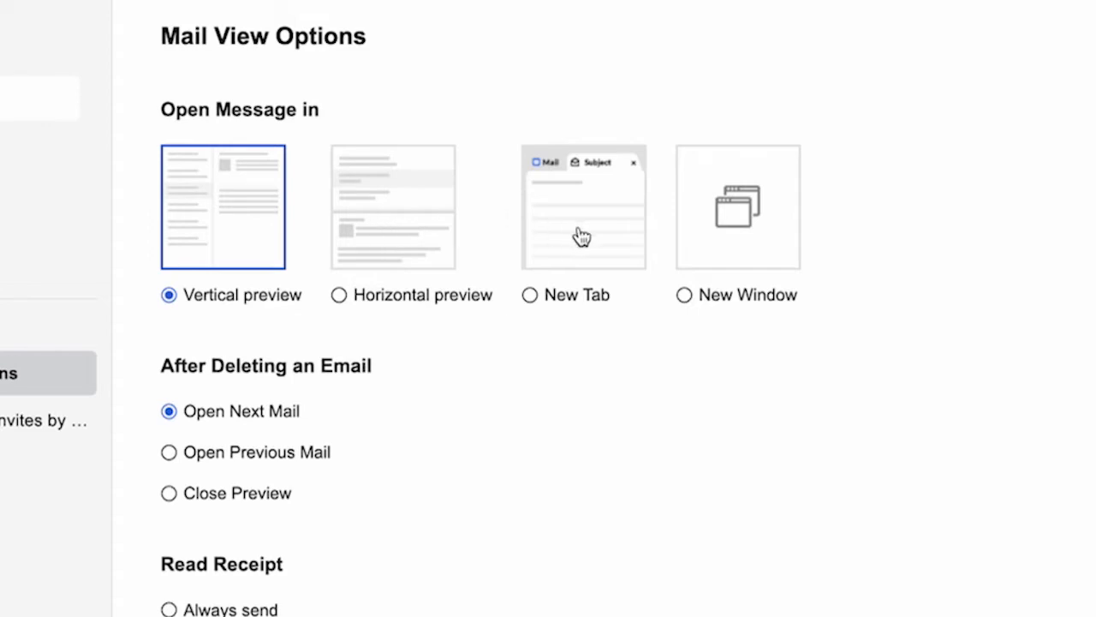
{"action": "mouse_move", "coordinate": [597, 233]}
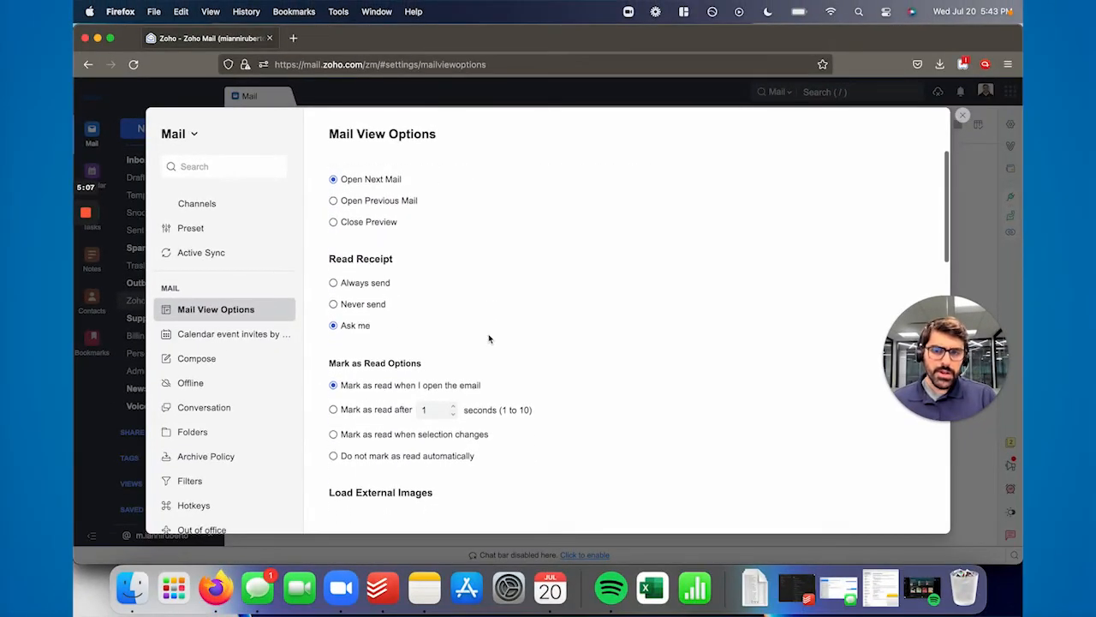
Step: Scroll through Mail View Options down to translation and time-based grouping settings
{"action": "scroll", "scroll_direction": "down", "scroll_amount": 3}
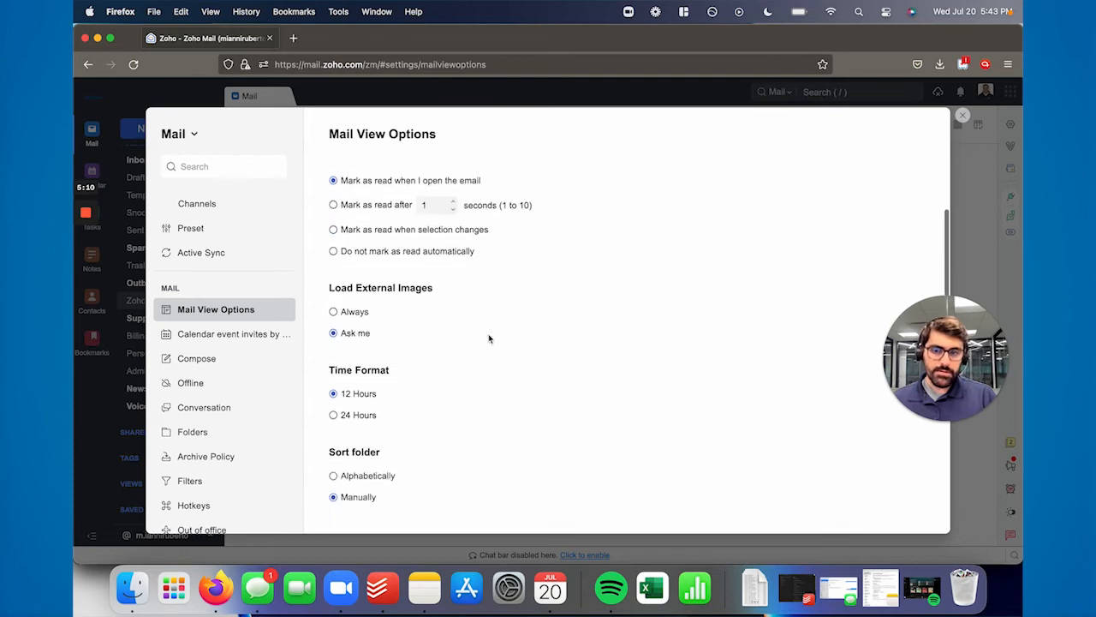
{"action": "scroll", "scroll_direction": "down", "scroll_amount": 3}
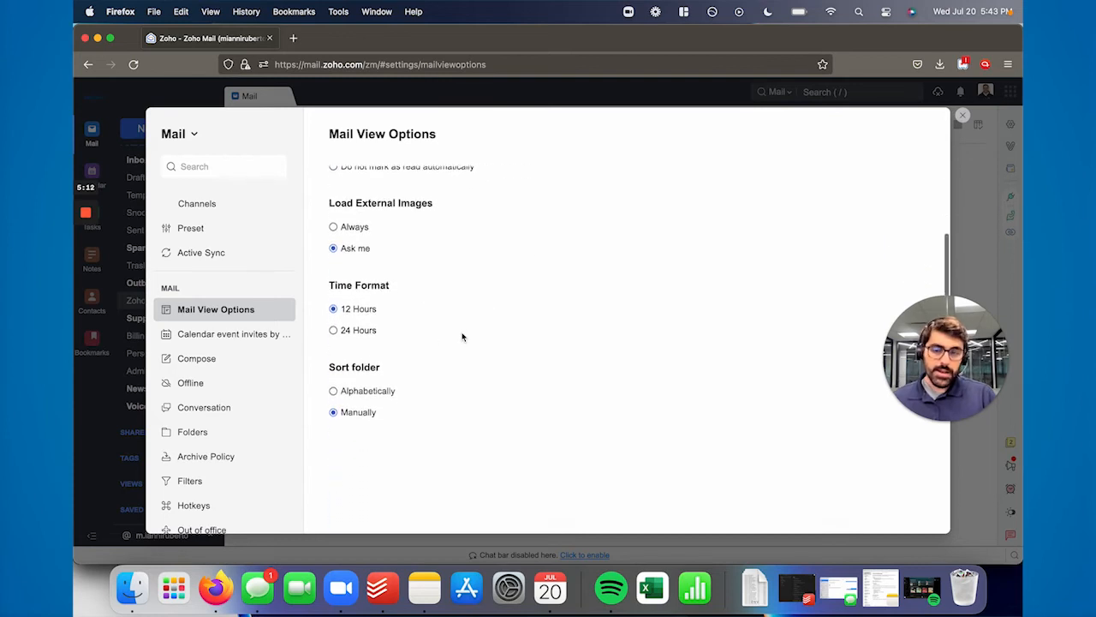
{"action": "scroll", "scroll_direction": "down", "scroll_amount": 3}
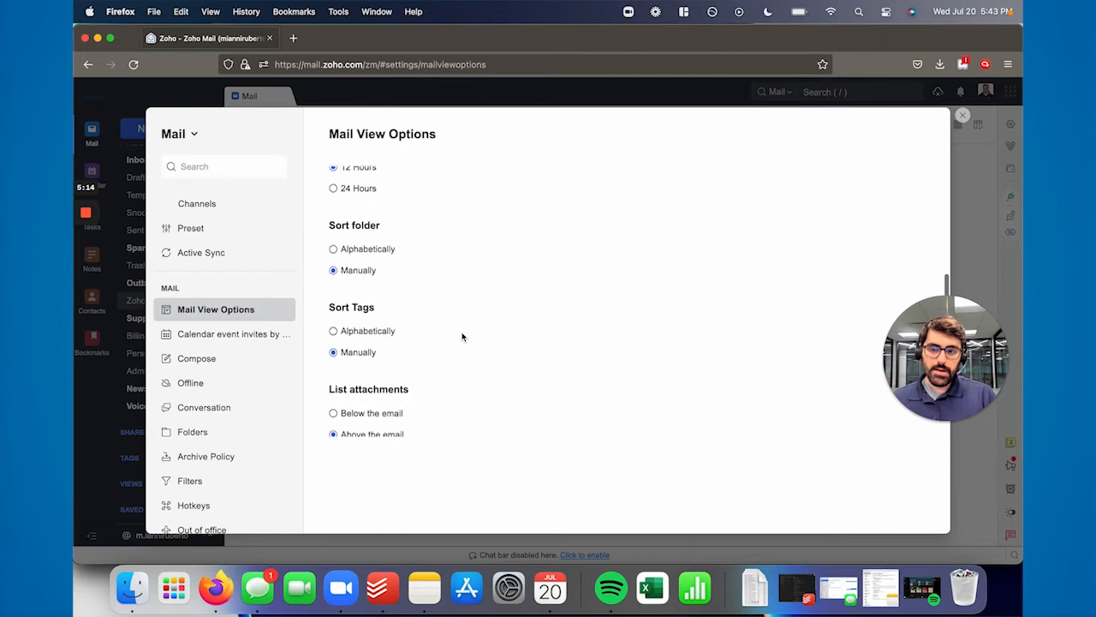
{"action": "scroll", "scroll_direction": "down", "scroll_amount": 3}
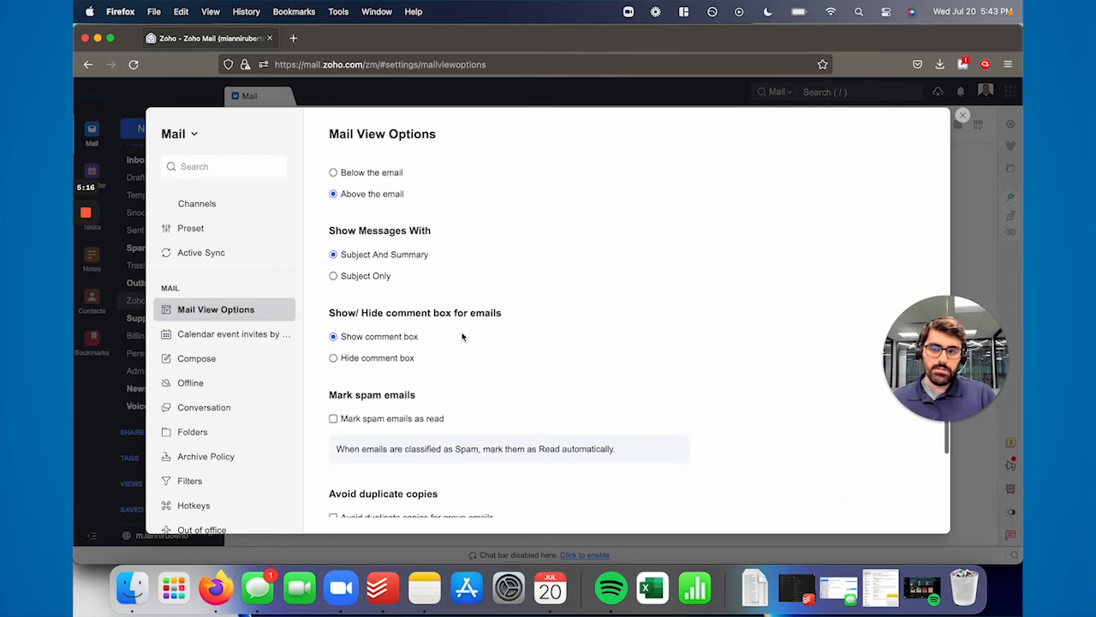
{"action": "scroll", "scroll_direction": "down", "scroll_amount": 3}
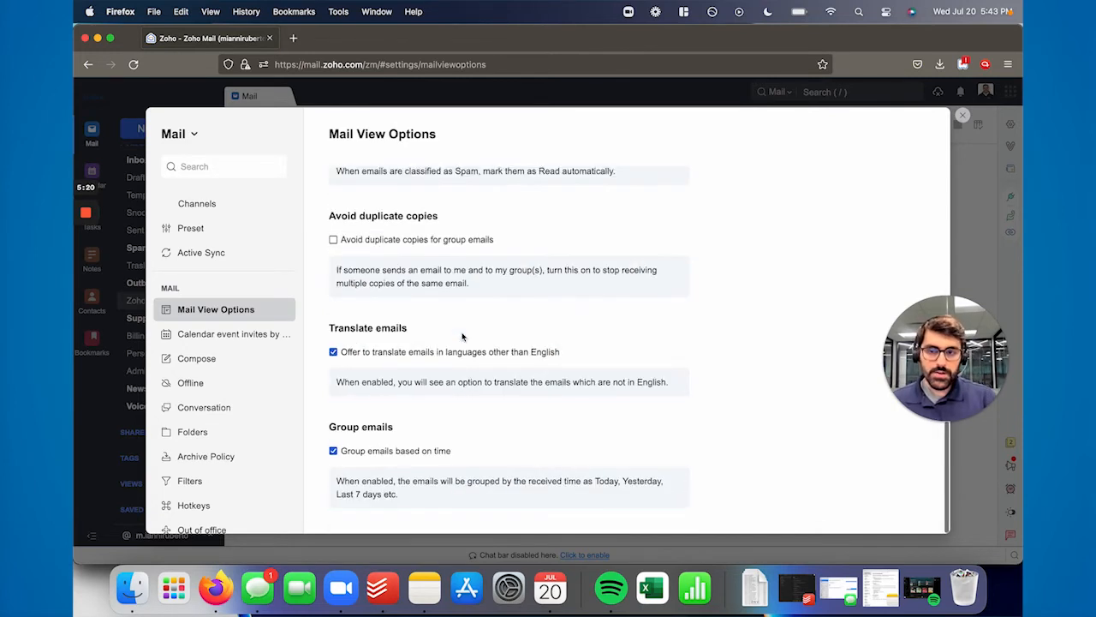